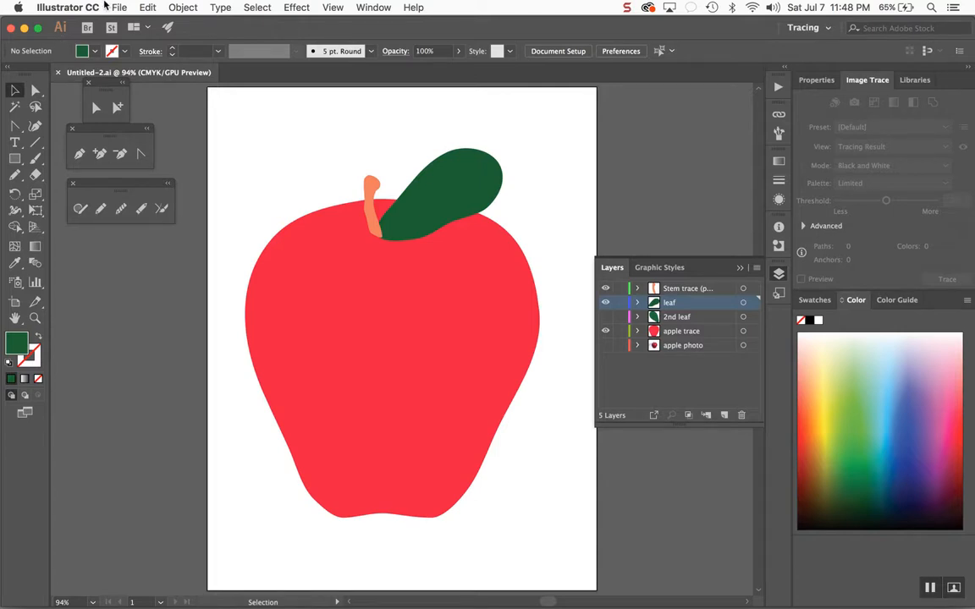
Start Save As from the File menu, keeping the untitled folder as destination
click(118, 7)
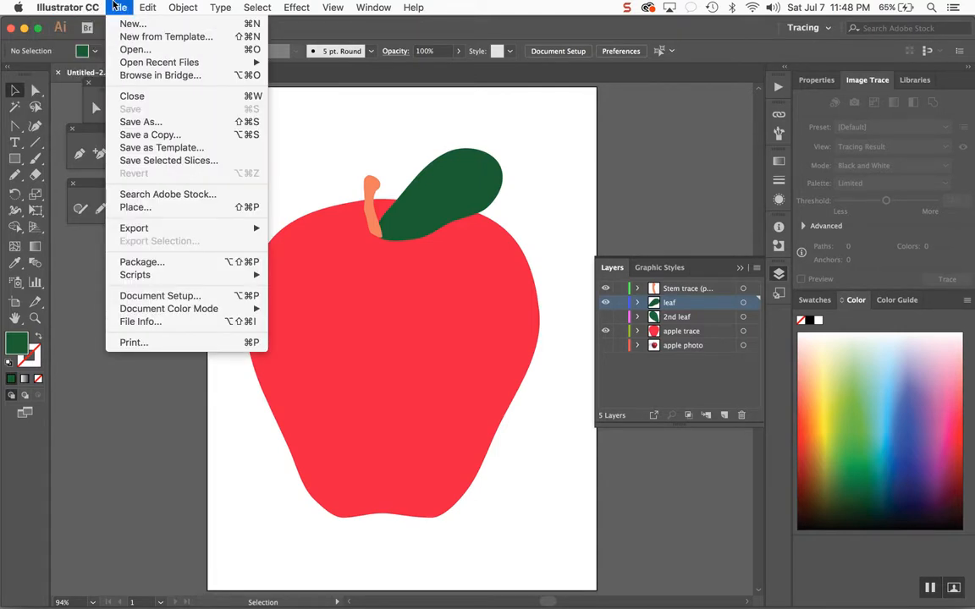
click(66, 7)
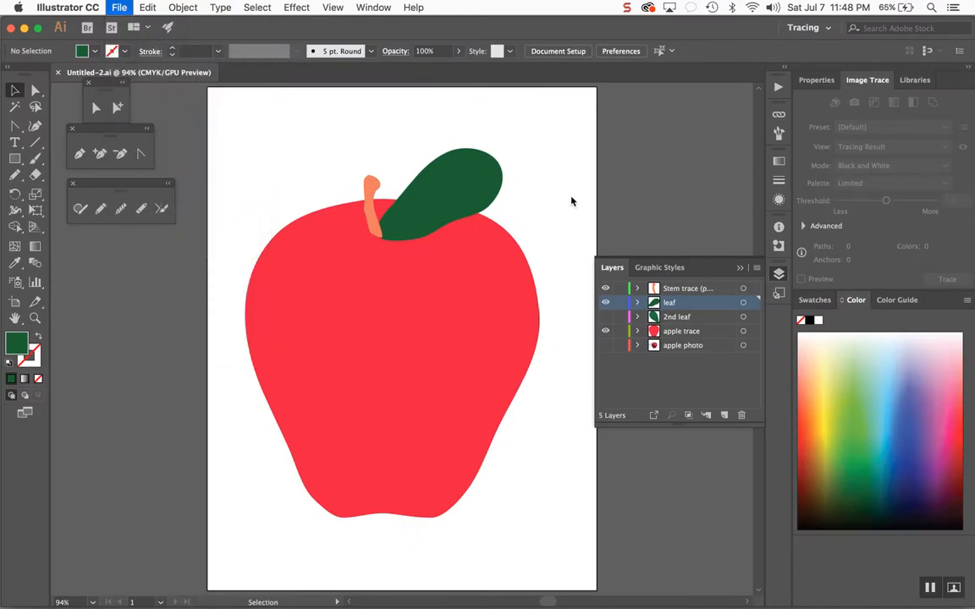
click(119, 7)
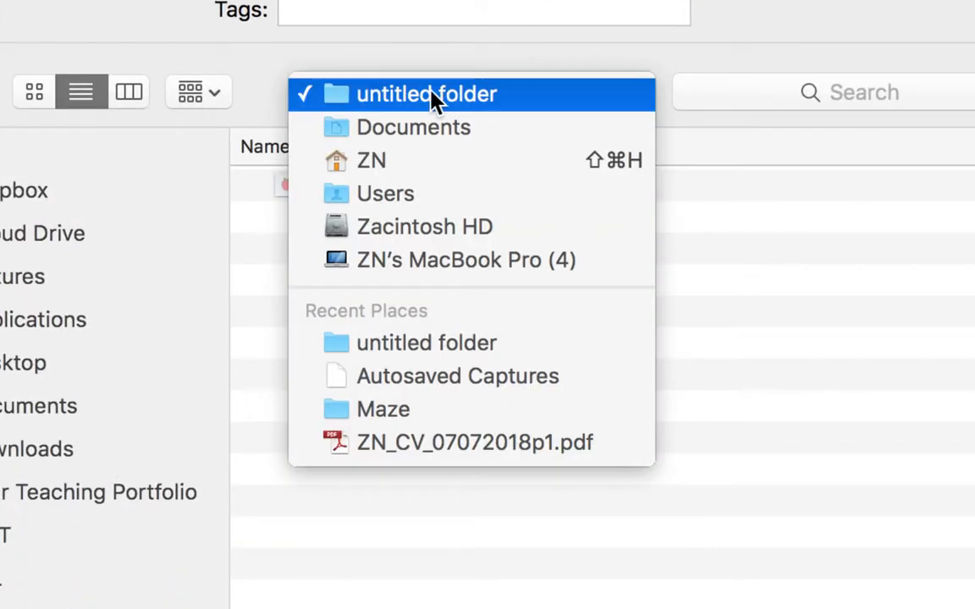
click(427, 94)
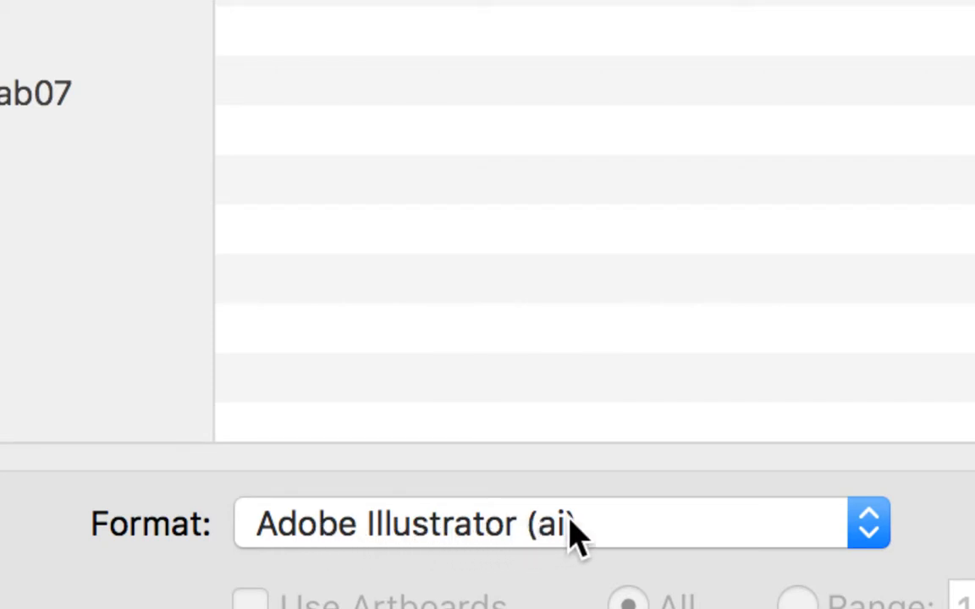
mouse_move(554, 542)
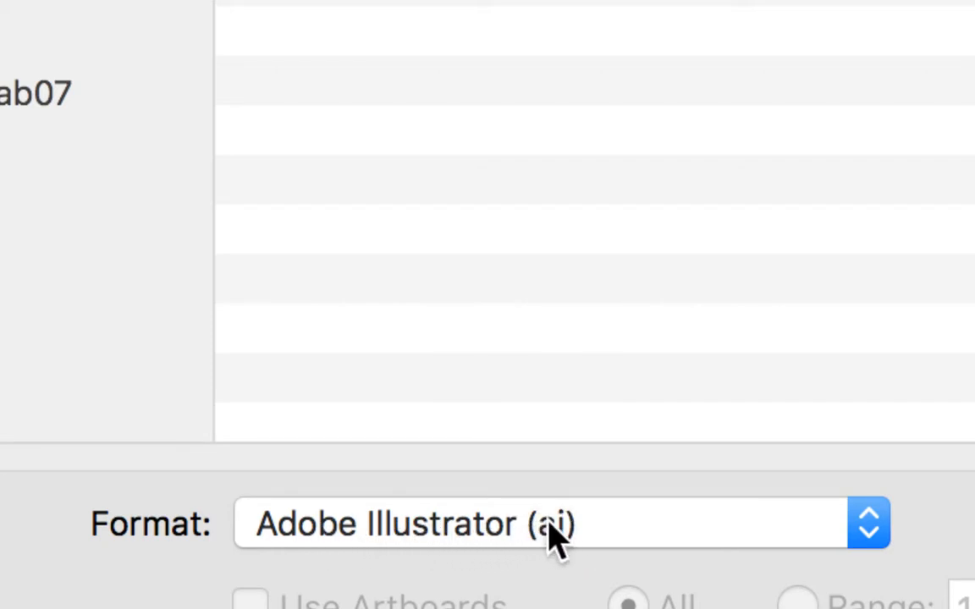
mouse_move(559, 546)
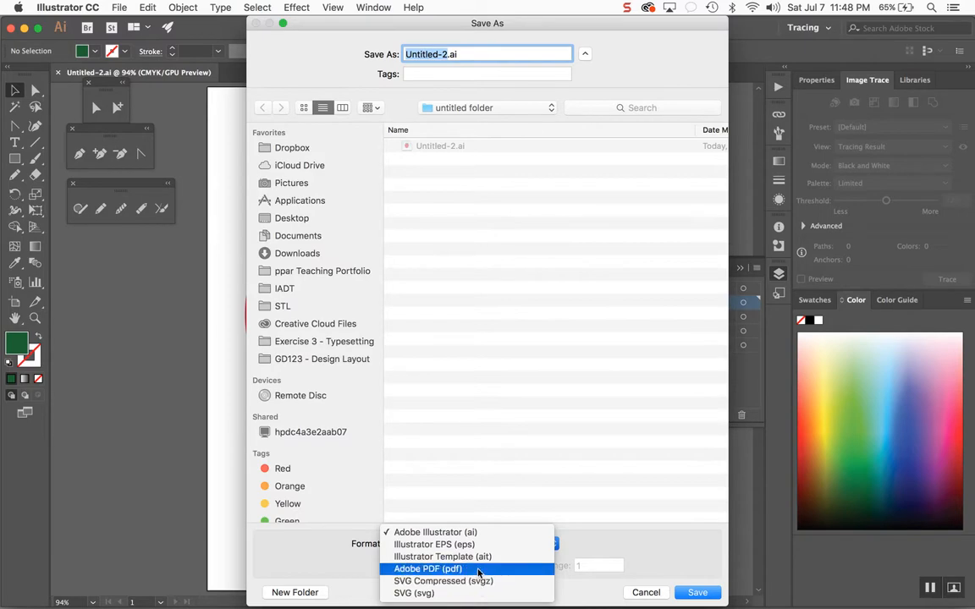
mouse_move(445, 581)
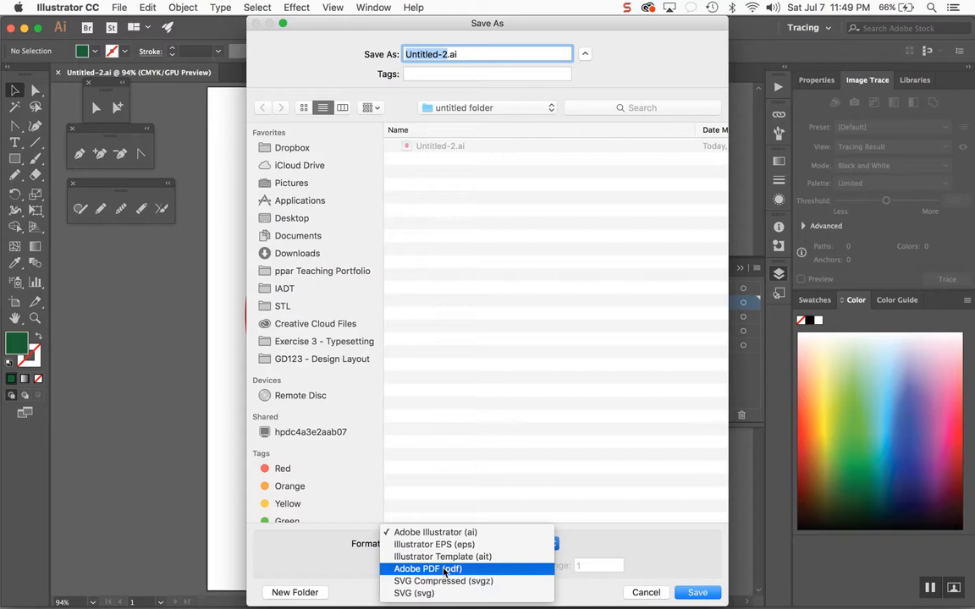
Switch the save format to Adobe PDF (pdf)
click(428, 569)
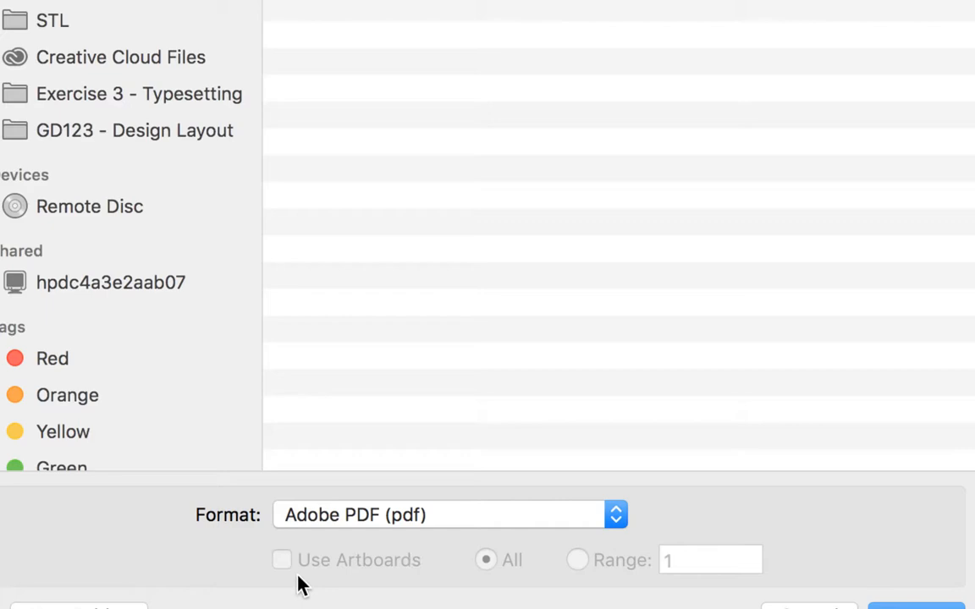
mouse_move(283, 567)
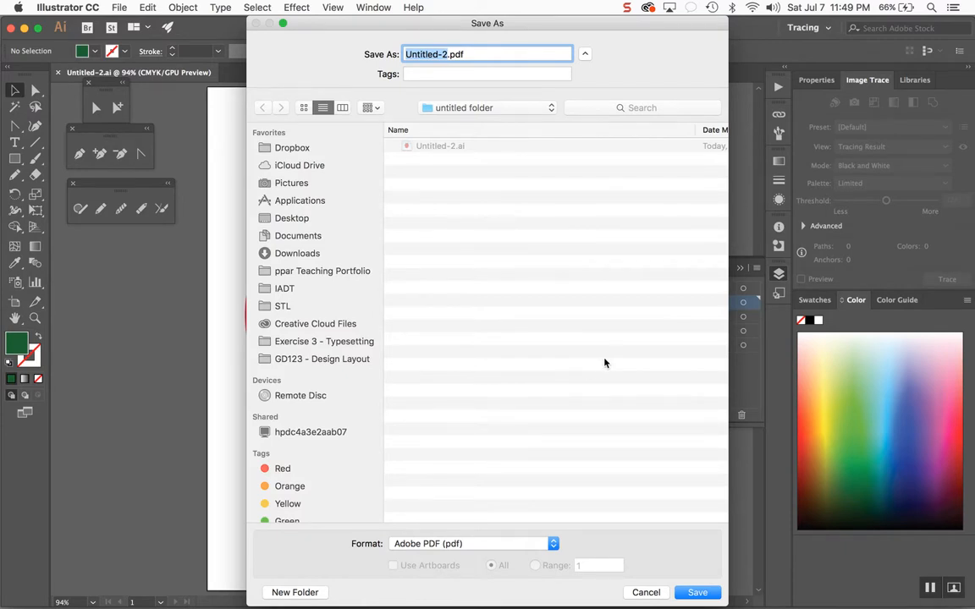
Name the file Nicholas_Apple_Illustration.pdf and confirm the save
text(Apple_Illustration.pdf)
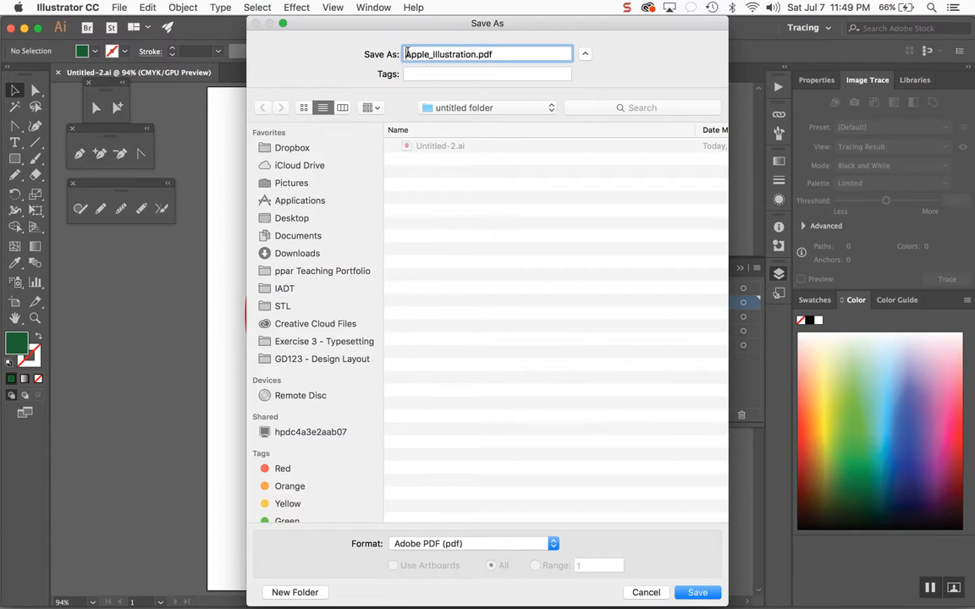
text(Nicholas_)
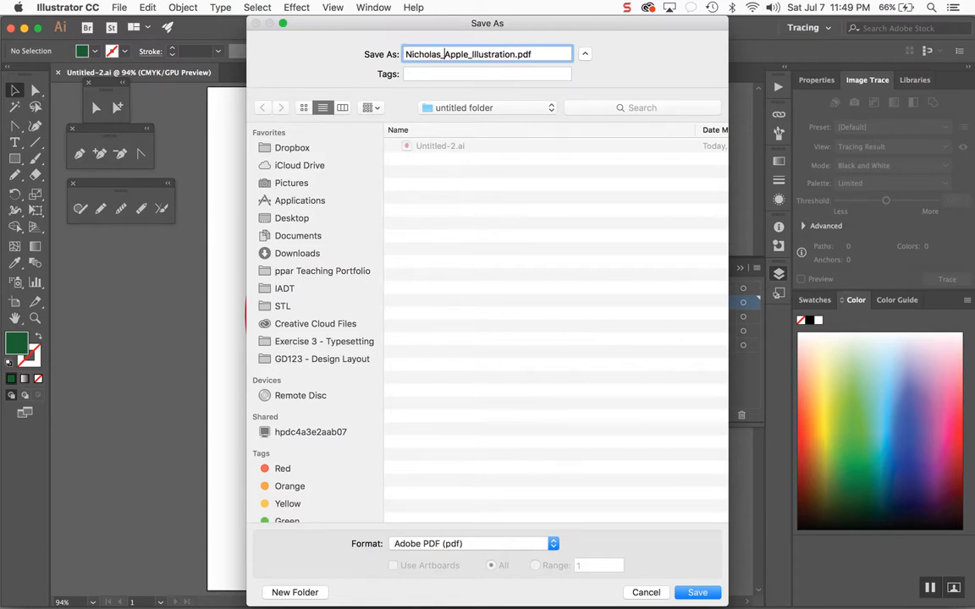
click(696, 592)
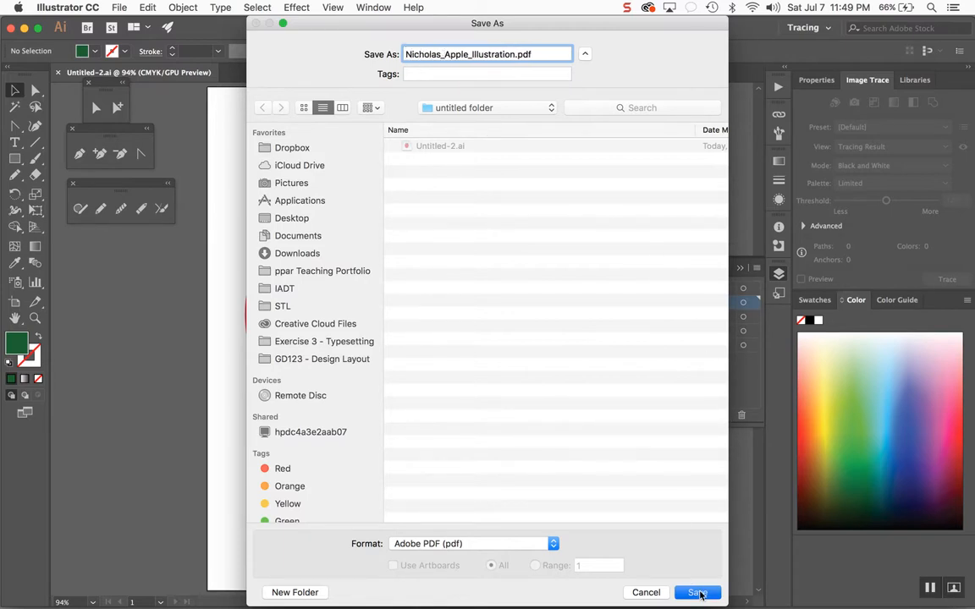
click(696, 593)
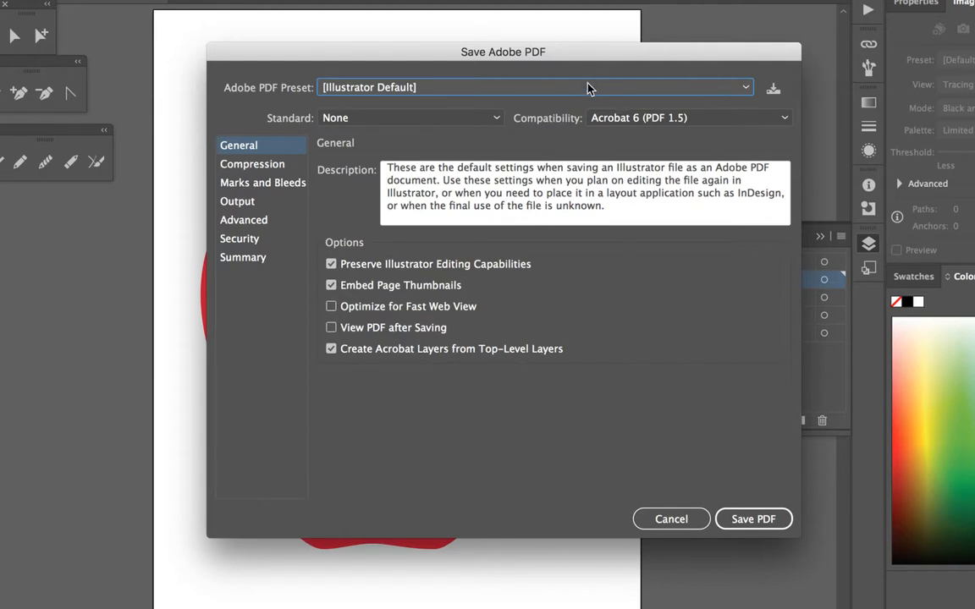
Show the Adobe PDF Preset list in the Save Adobe PDF dialog
click(533, 87)
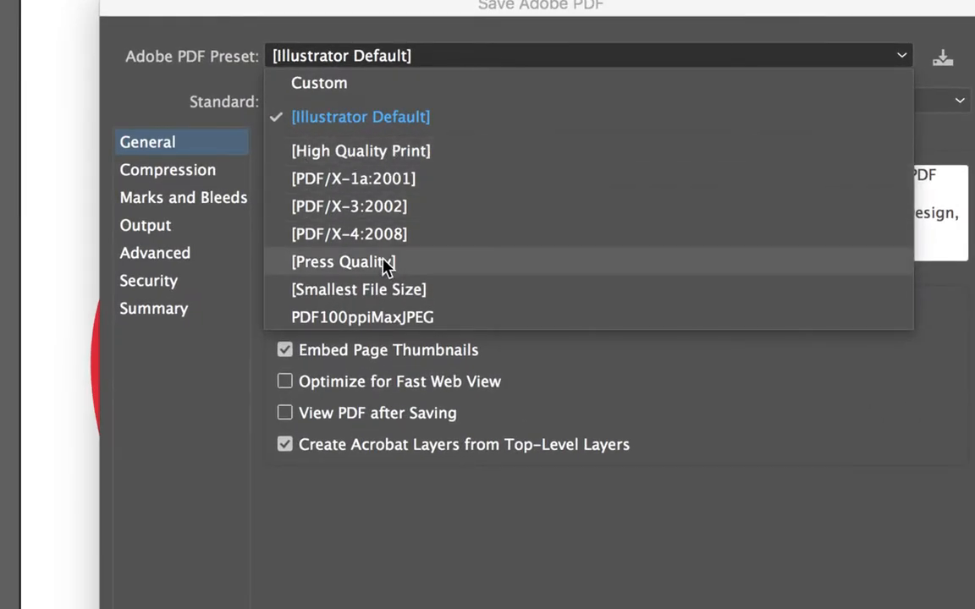
mouse_move(378, 289)
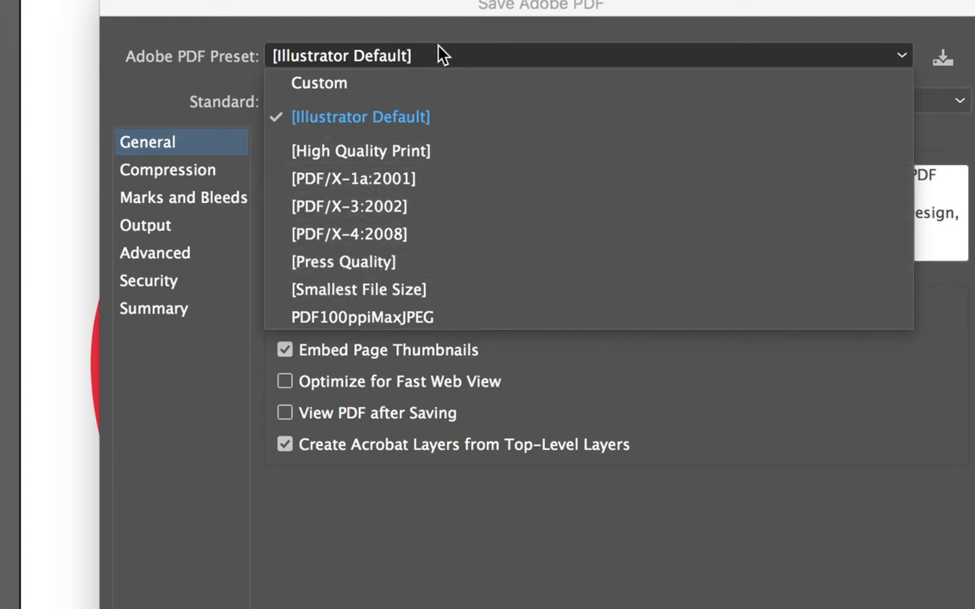
click(361, 116)
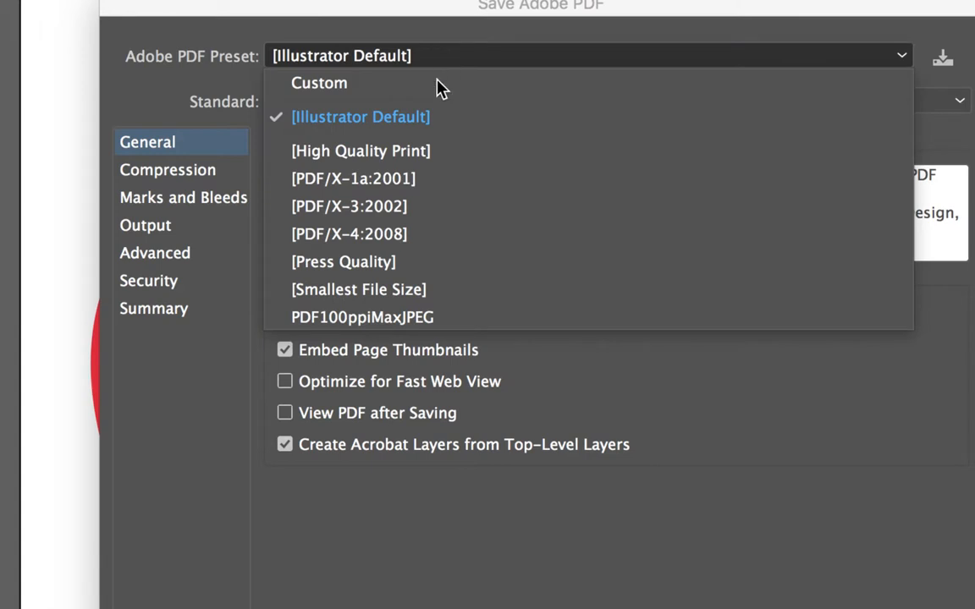
mouse_move(392, 289)
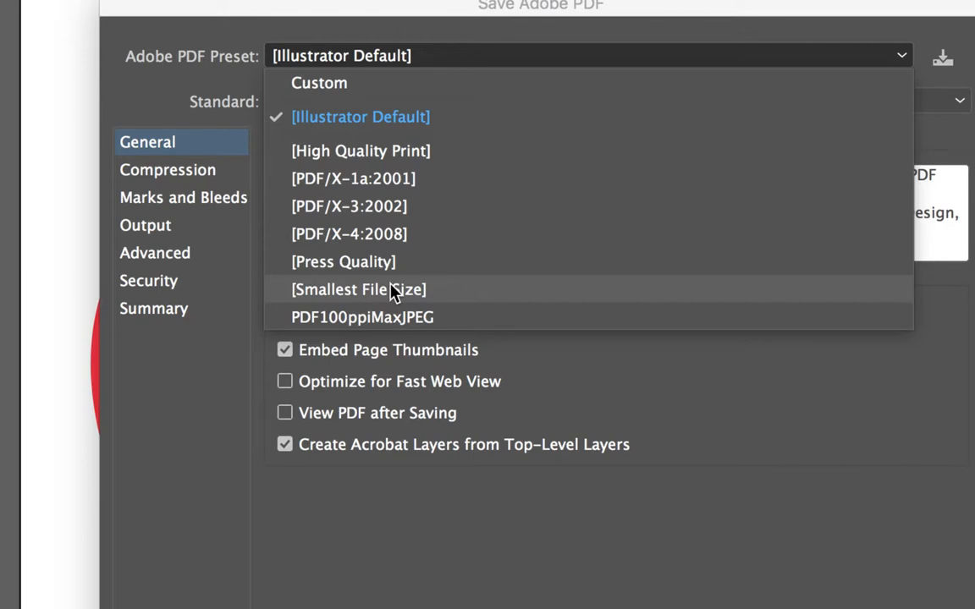
Try the Smallest File Size preset with Preserve Illustrator Editing Capabilities toggled
click(359, 290)
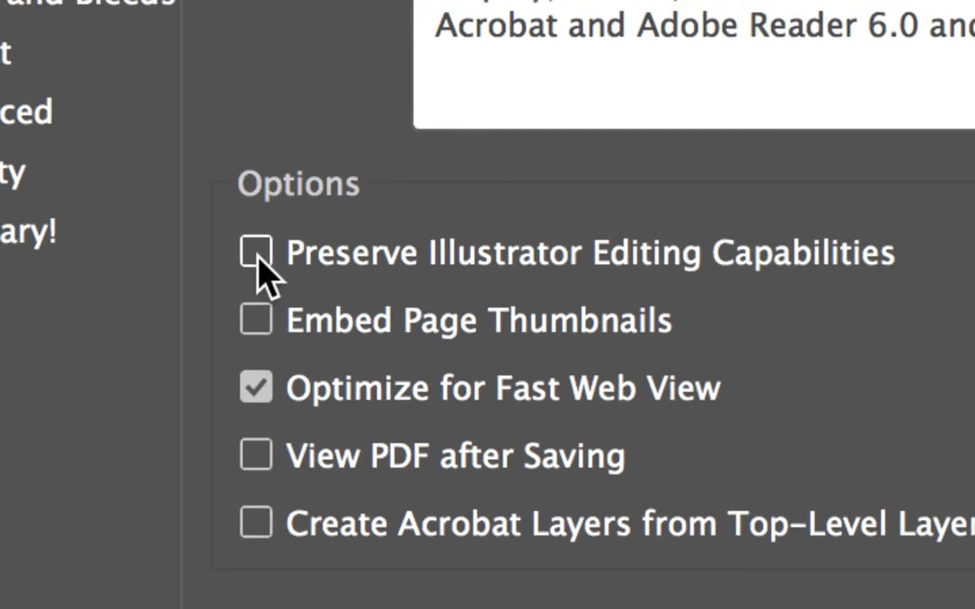
click(256, 252)
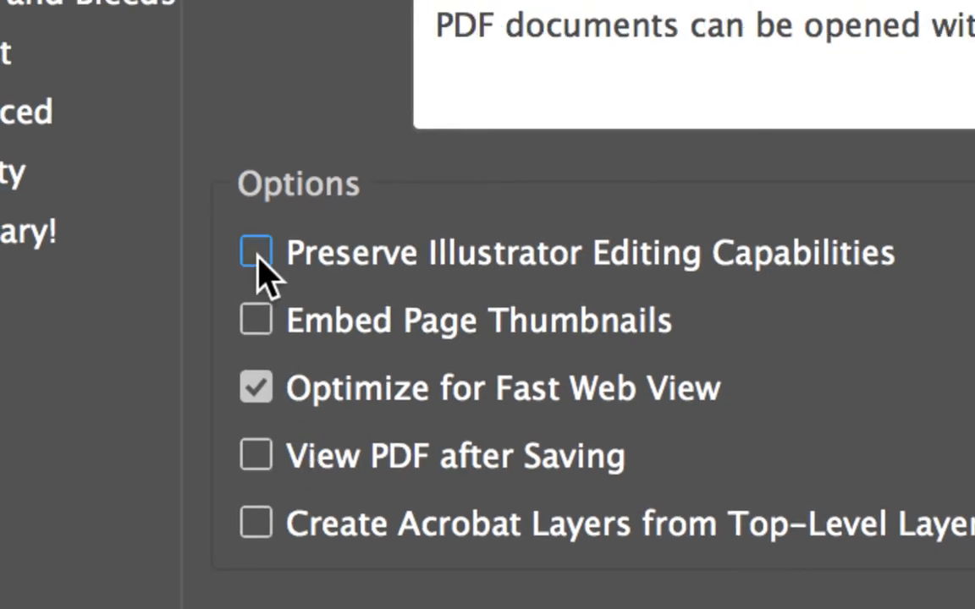
click(256, 252)
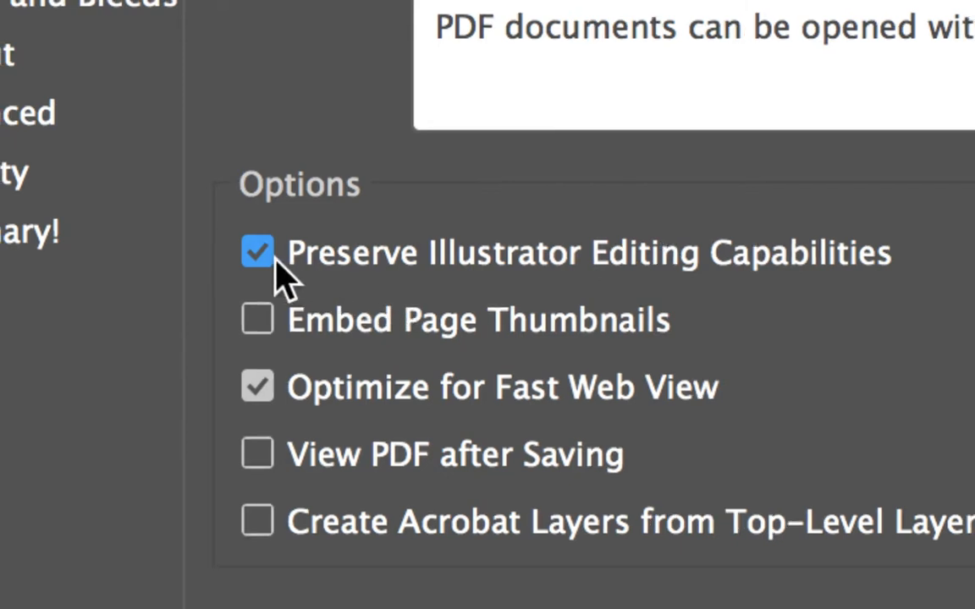
Reselect unmodified Smallest File Size, then return to the Illustrator Default preset
click(257, 253)
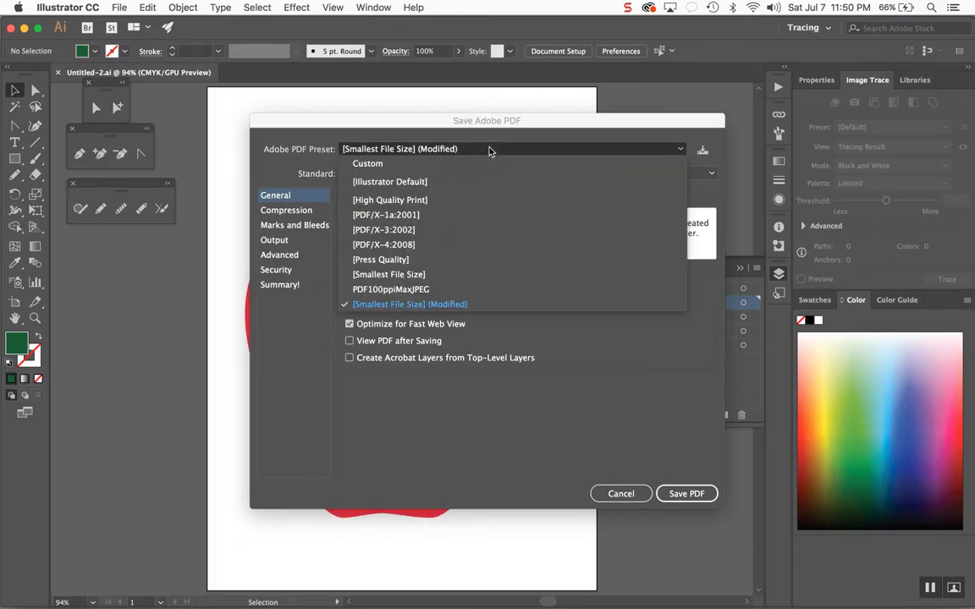
click(384, 245)
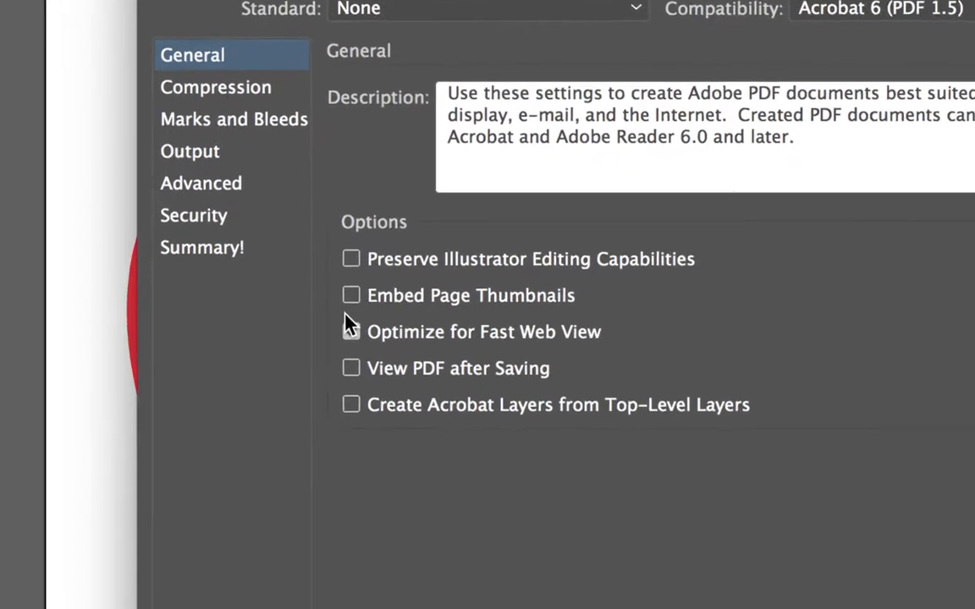
click(512, 149)
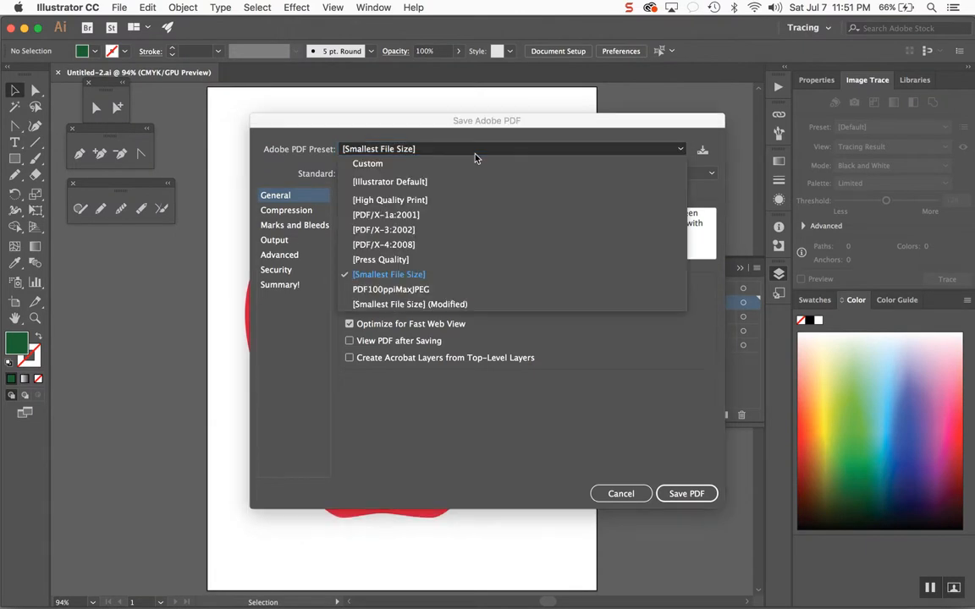
mouse_move(389, 199)
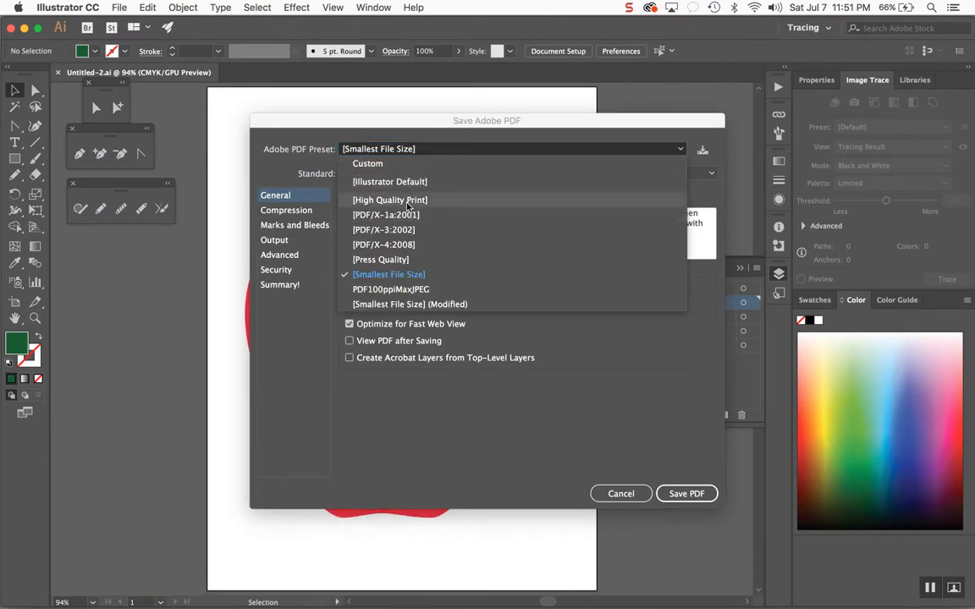
click(389, 181)
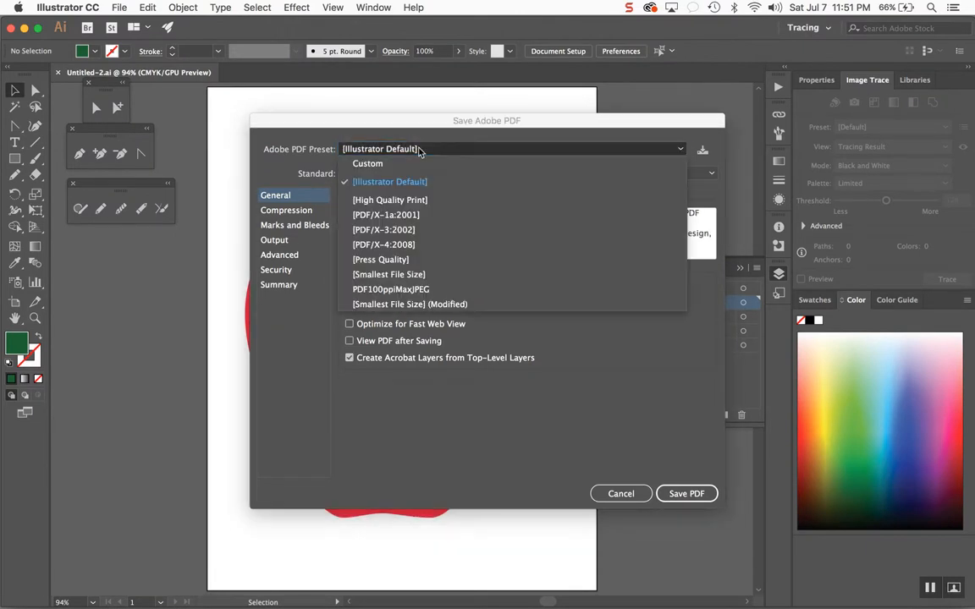
Choose the Press Quality preset with editing capabilities preserved and save the PDF
click(390, 200)
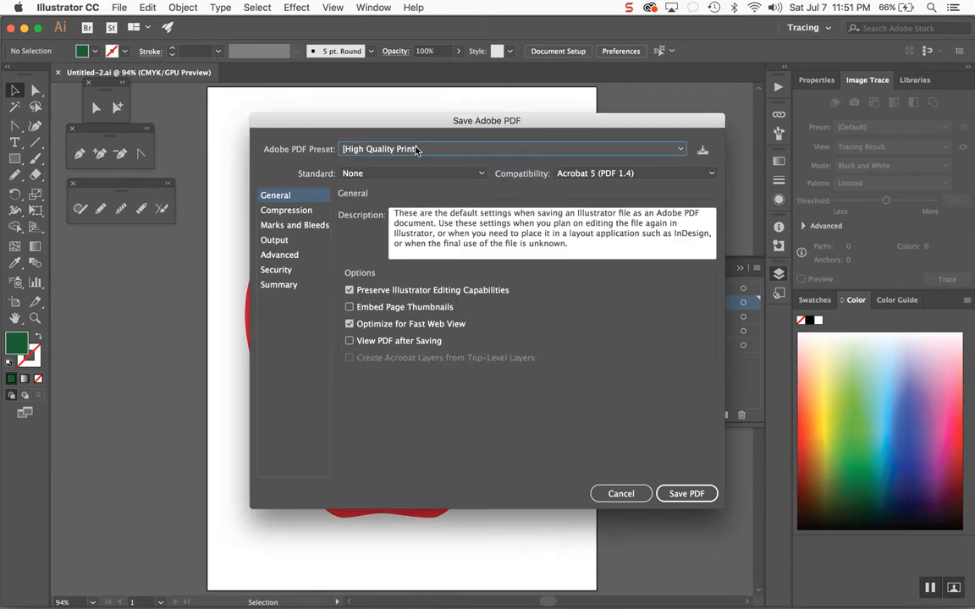
click(511, 149)
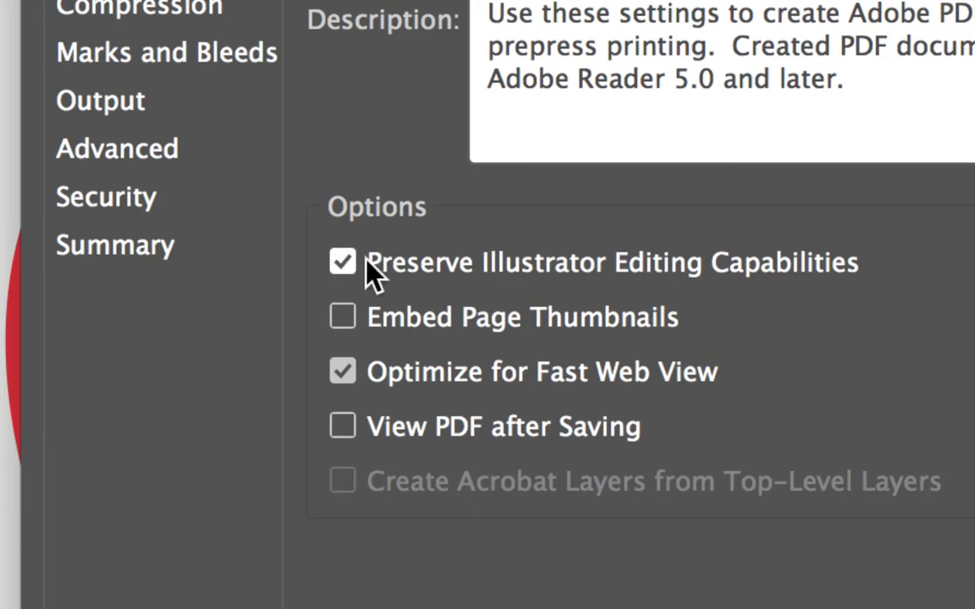
mouse_move(415, 283)
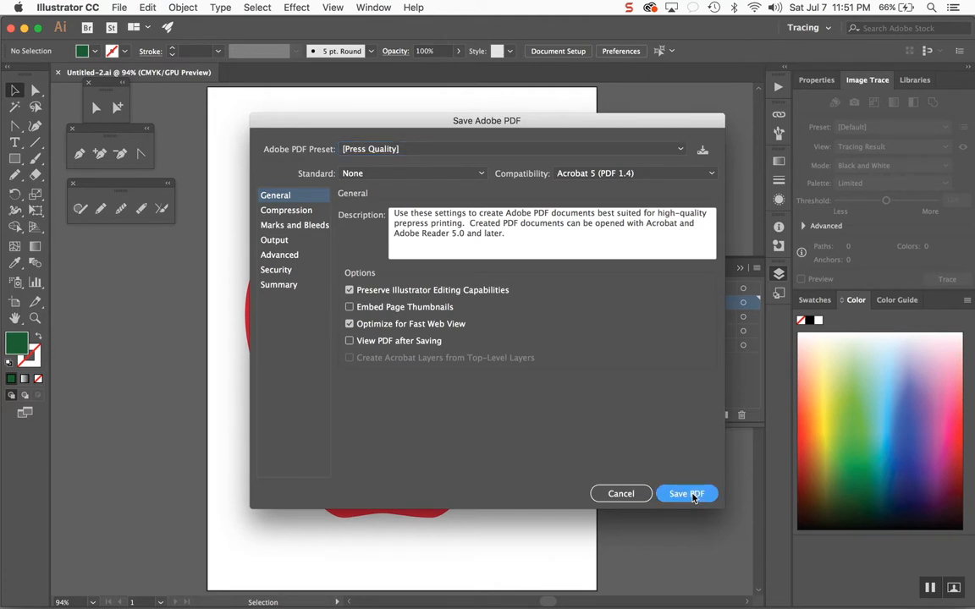
click(685, 494)
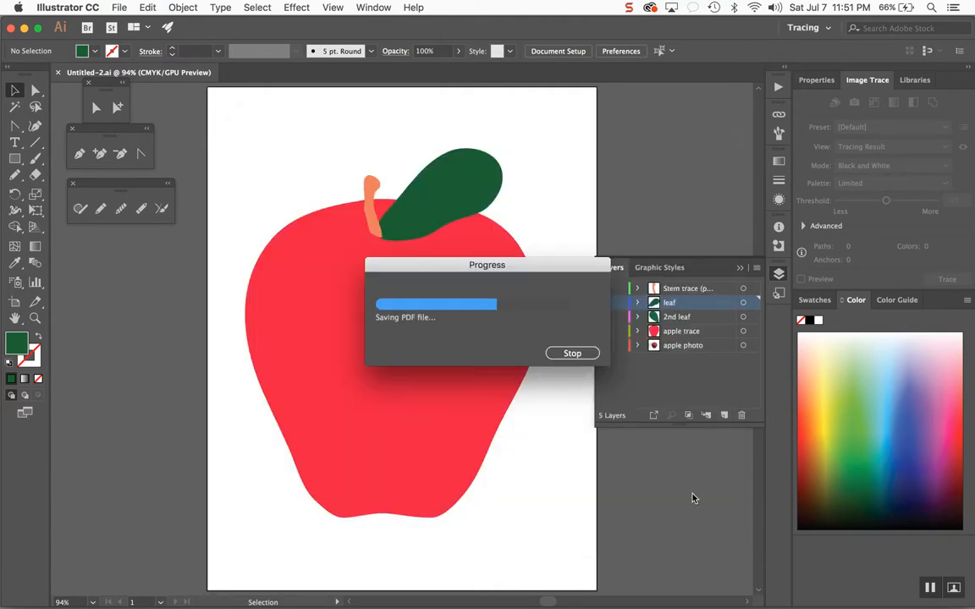